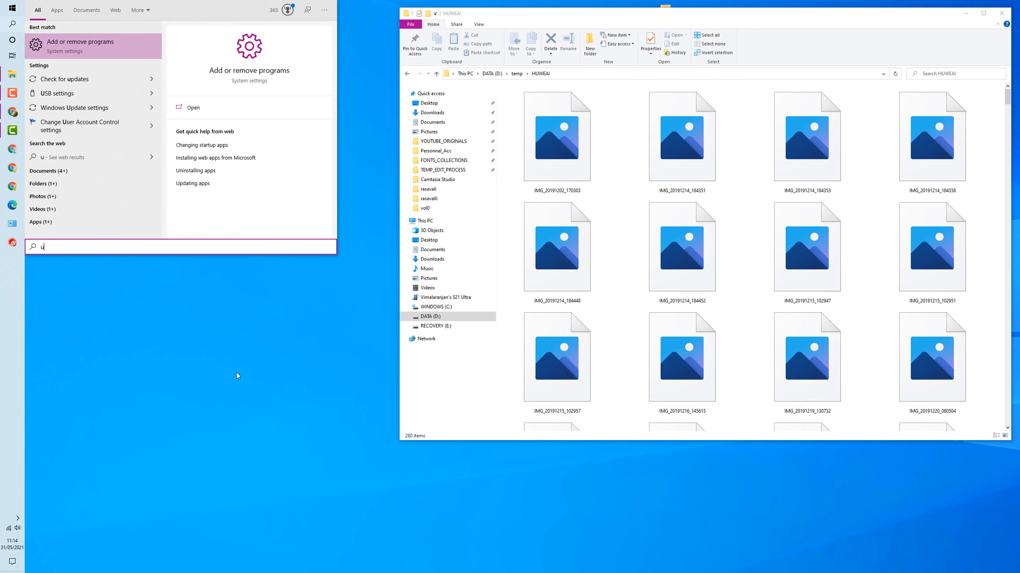
mouse_move(464, 371)
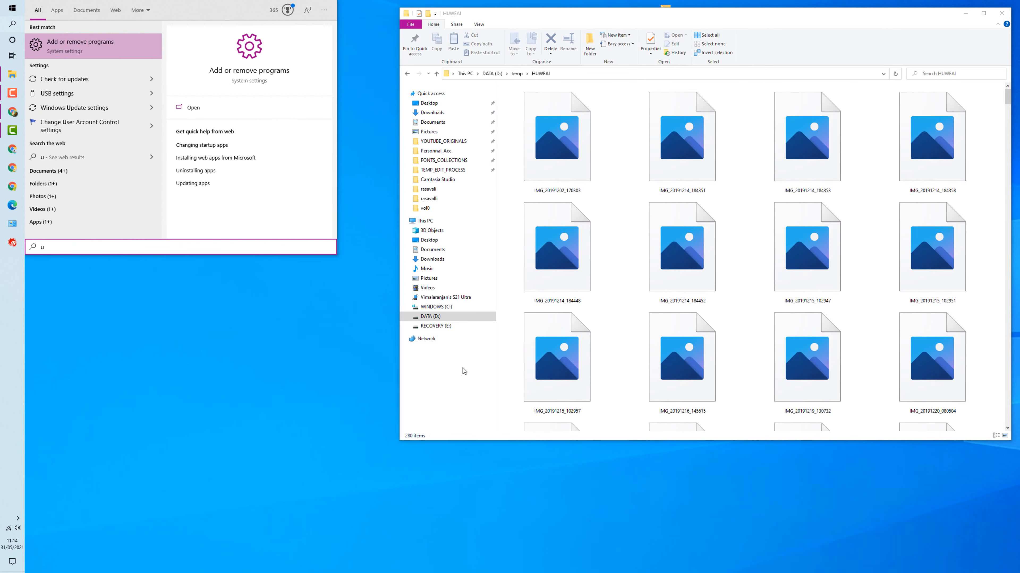
- Show the folder as medium icons, then reach Windows Update via the 'upd' search showing the system up to date
left_click(681, 138)
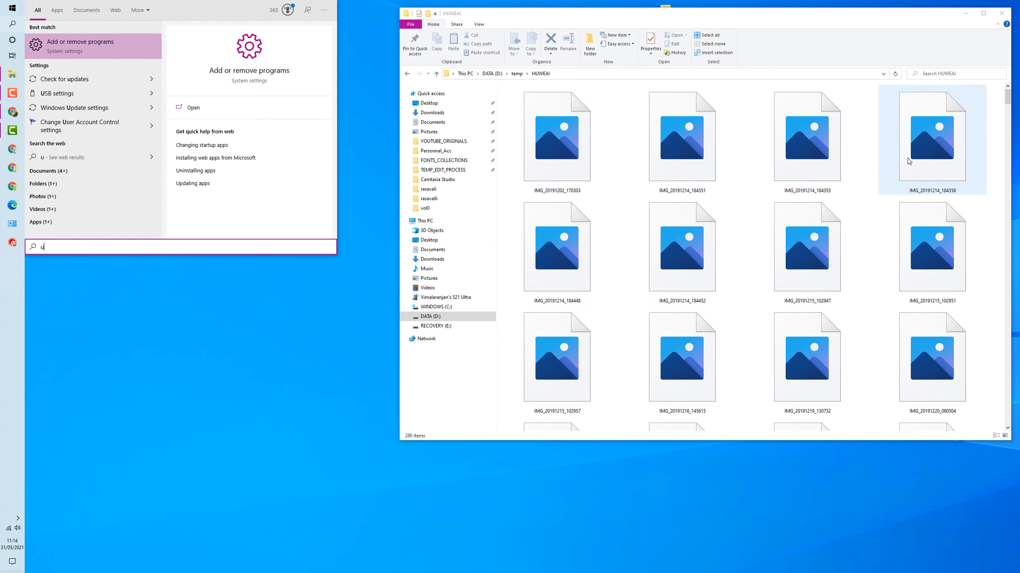
mouse_move(940, 153)
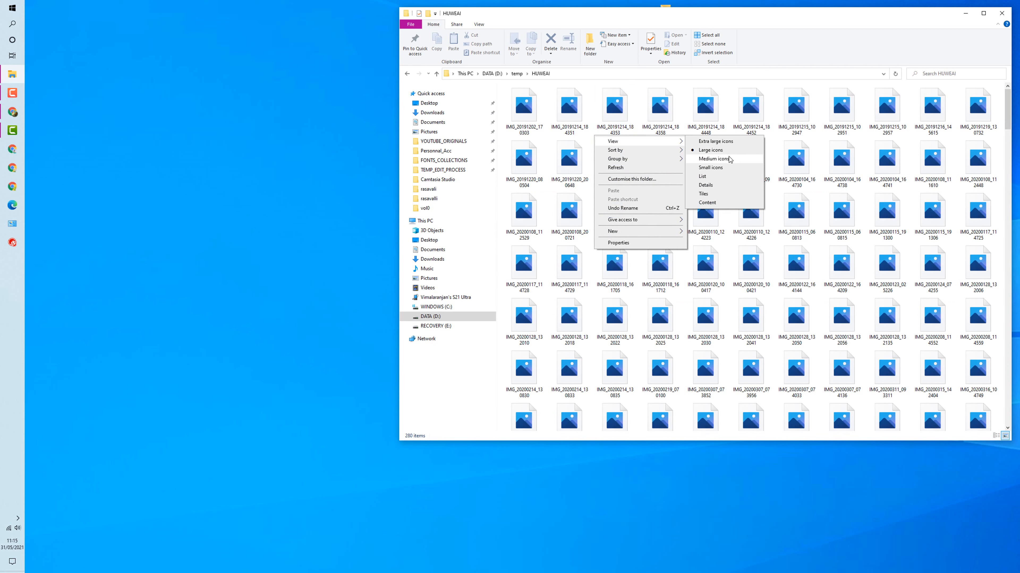
left_click(713, 159)
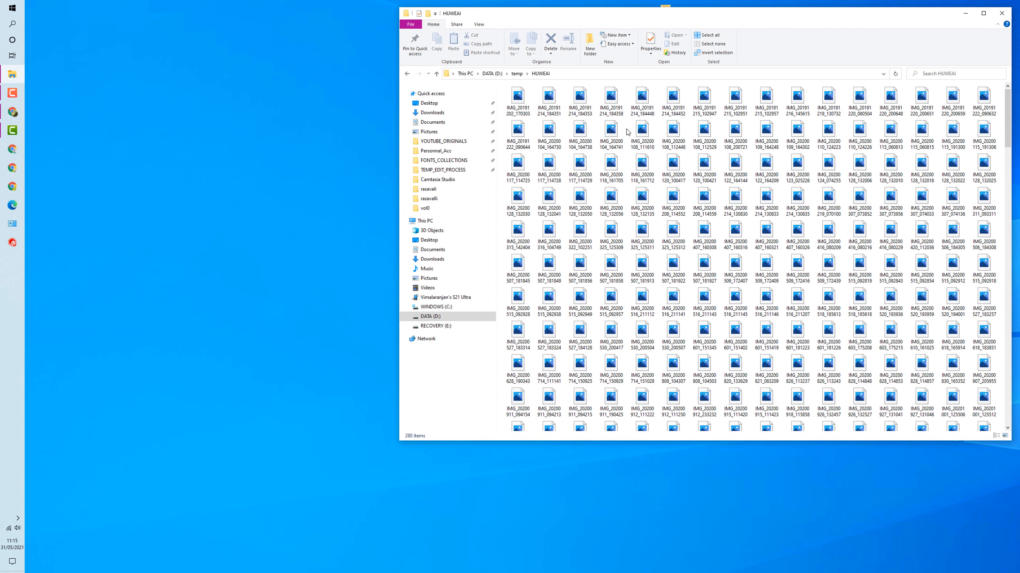
right_click(627, 131)
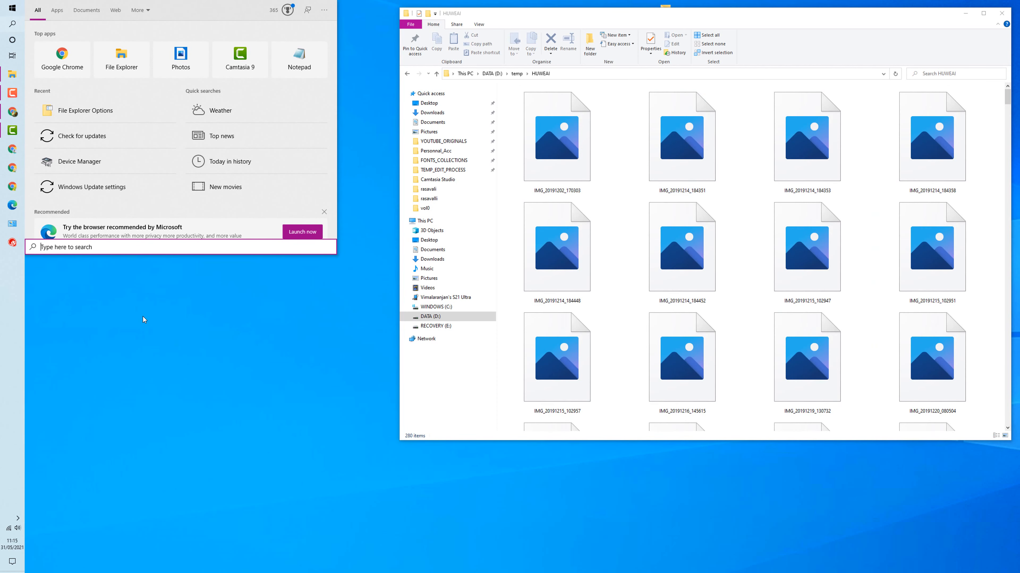
type("upd")
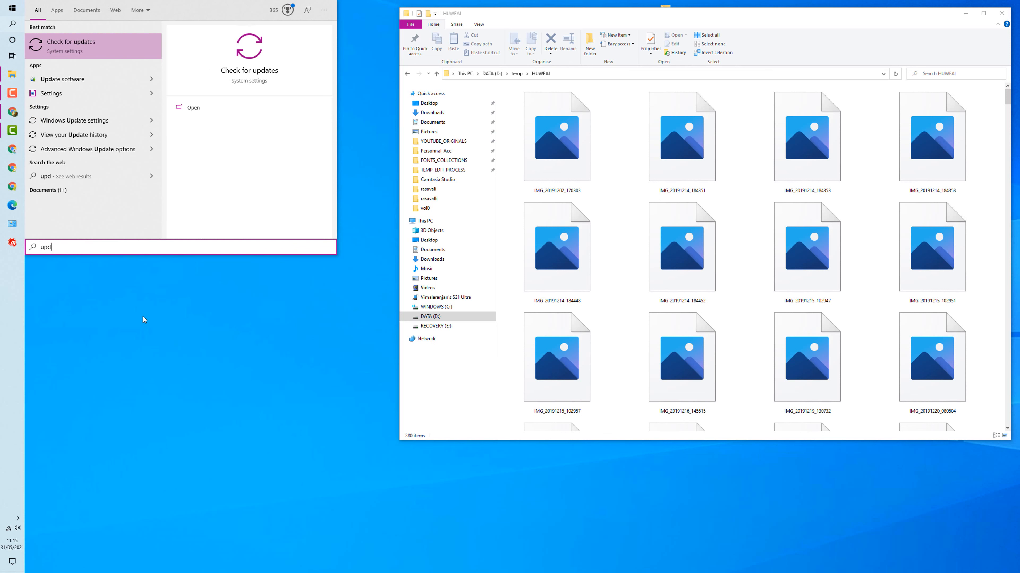
left_click(71, 44)
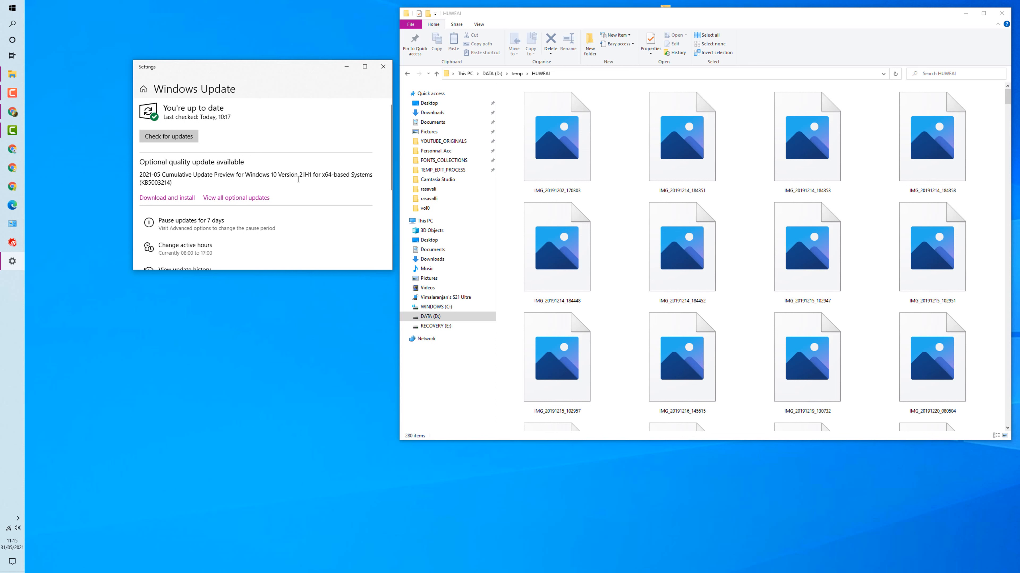
mouse_move(314, 193)
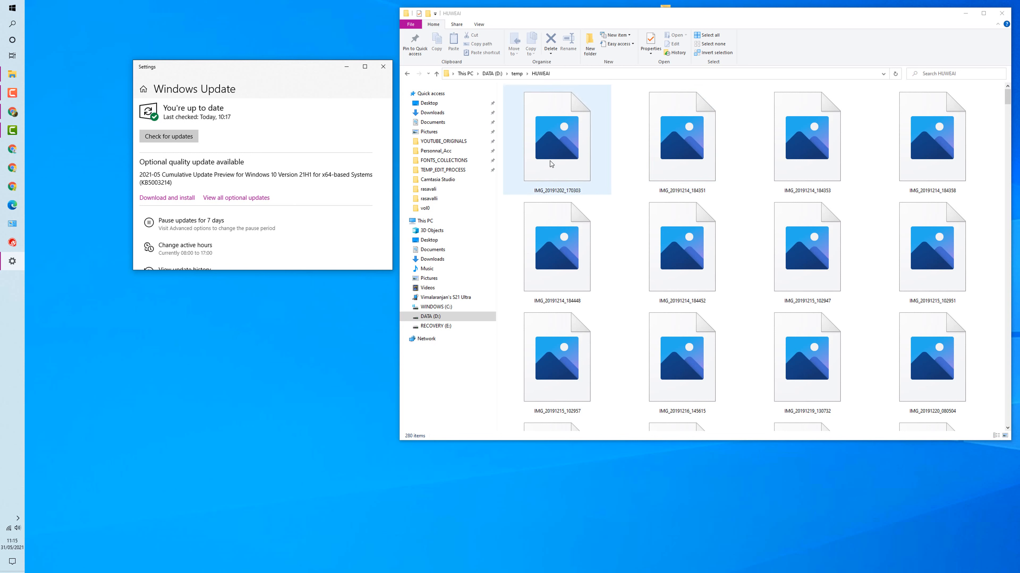
mouse_move(596, 154)
type("file o")
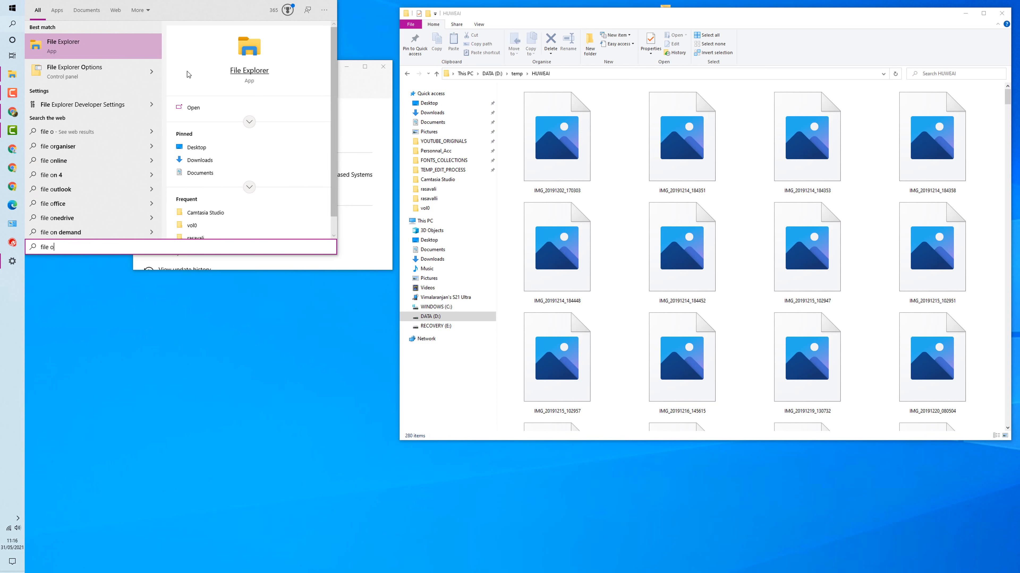
mouse_move(85, 77)
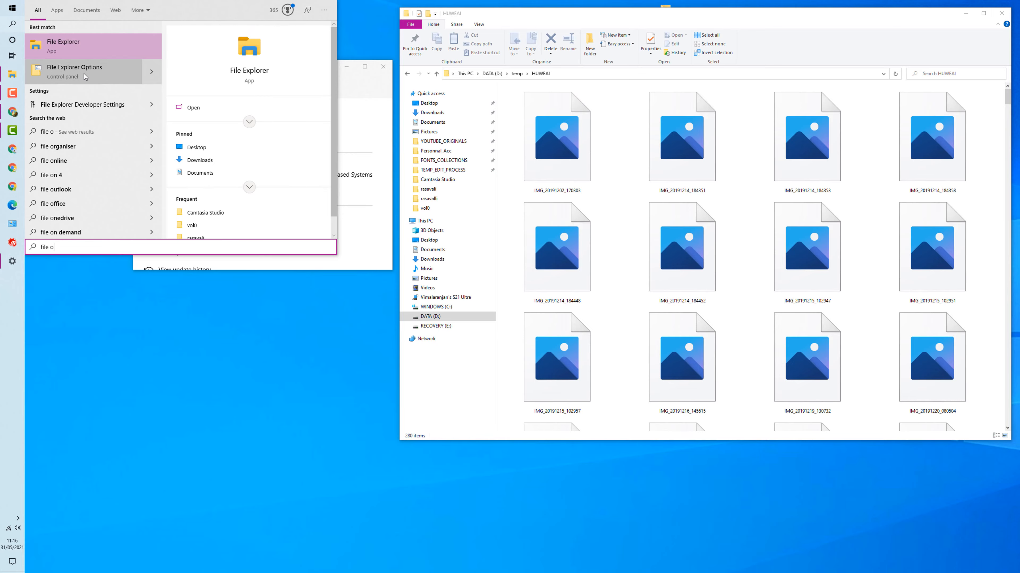
- Uncheck 'Always show icons, never thumbnails' in Folder Options View and confirm, restoring photo thumbnails
left_click(75, 72)
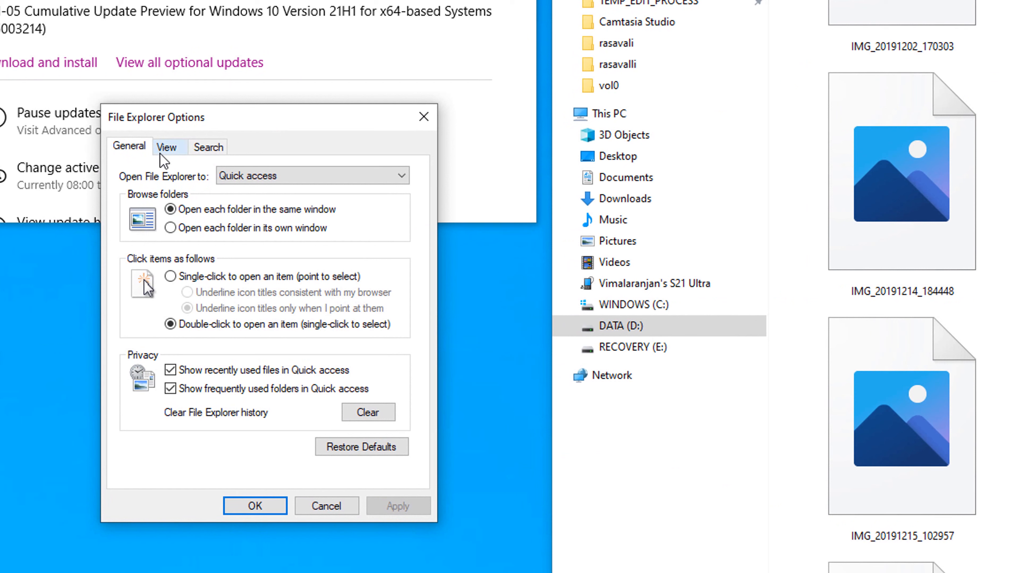
left_click(167, 147)
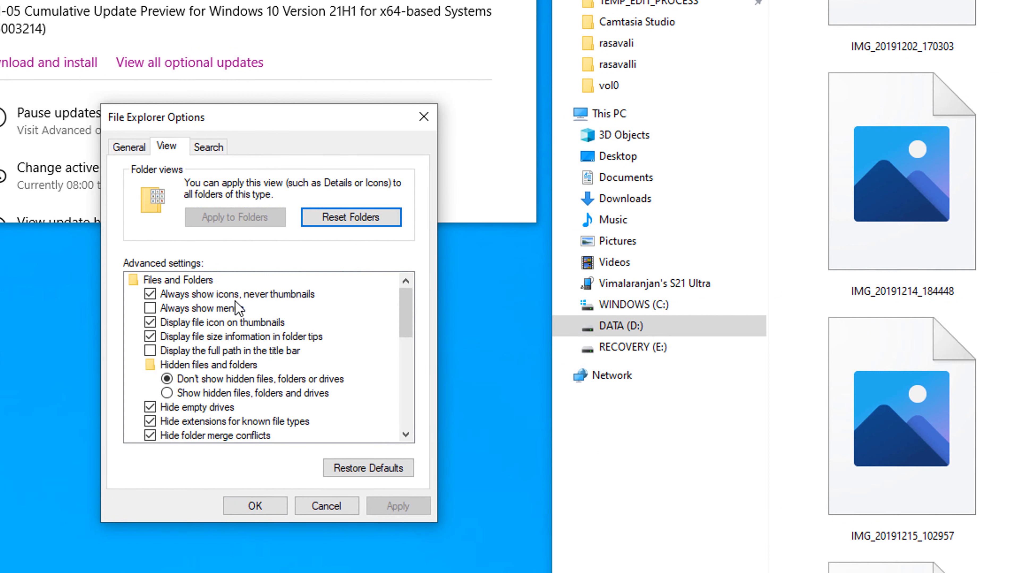
left_click(150, 294)
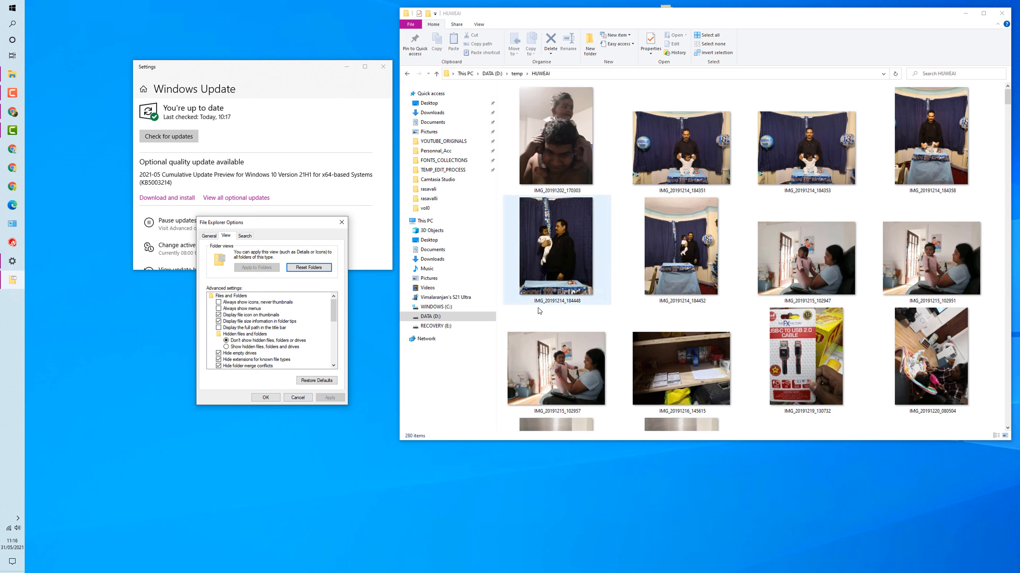
left_click(298, 398)
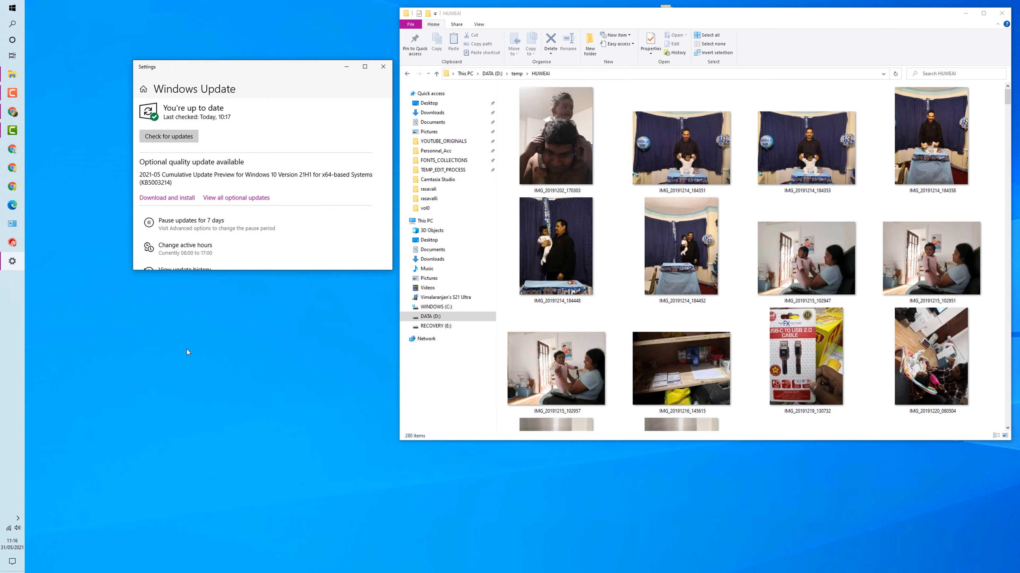